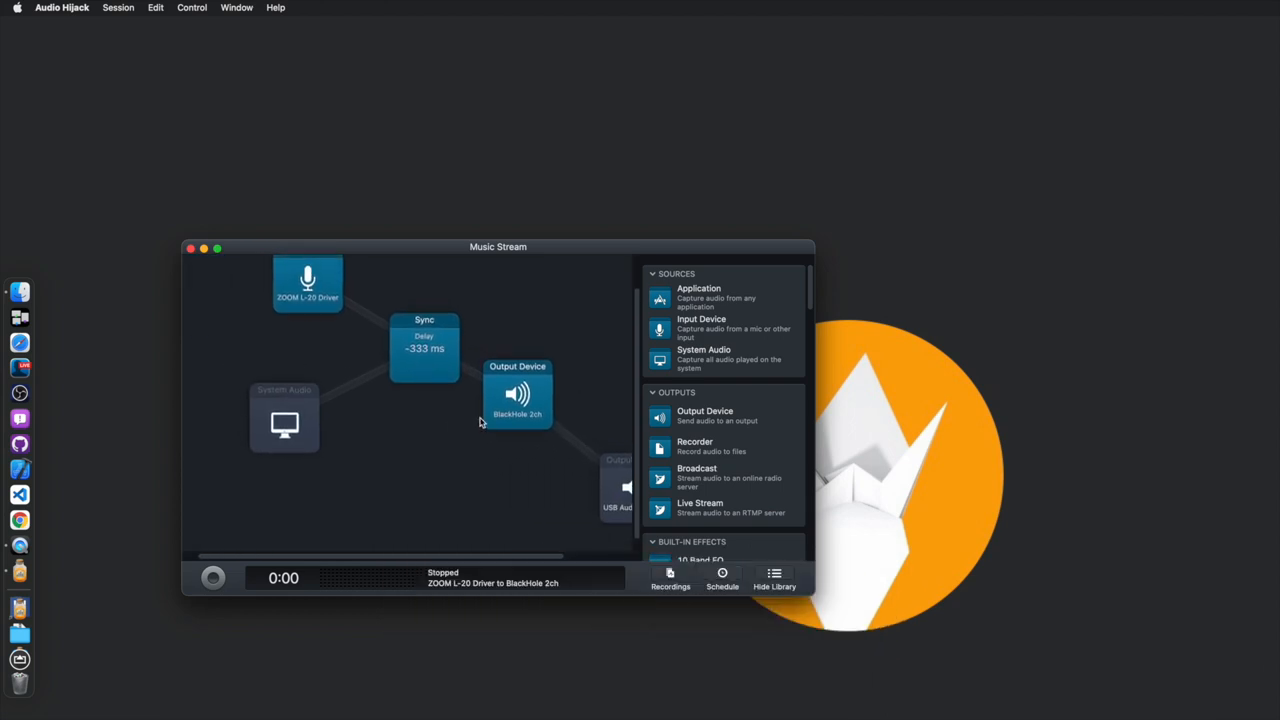
Step: Open Element's Audio Router matrix, route inputs to channels 7 and 11, and select the Modular program
left_click(212, 577)
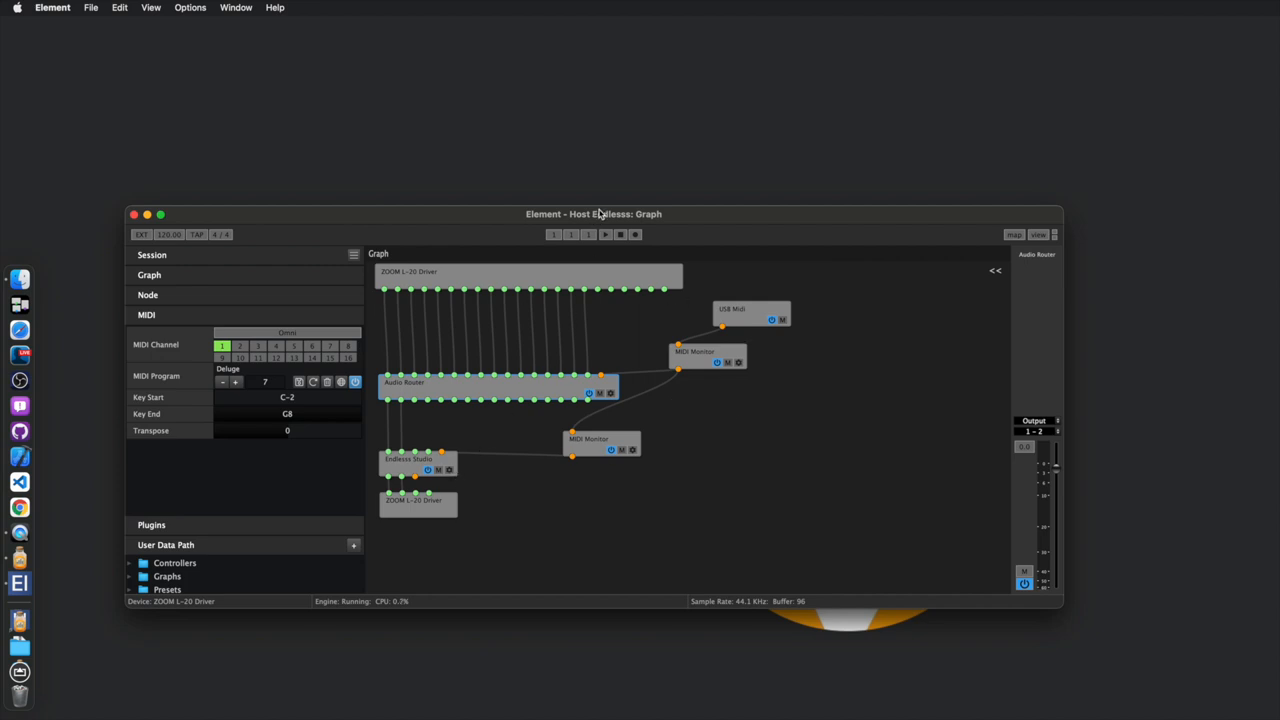
left_click_drag(593, 213, 622, 234)
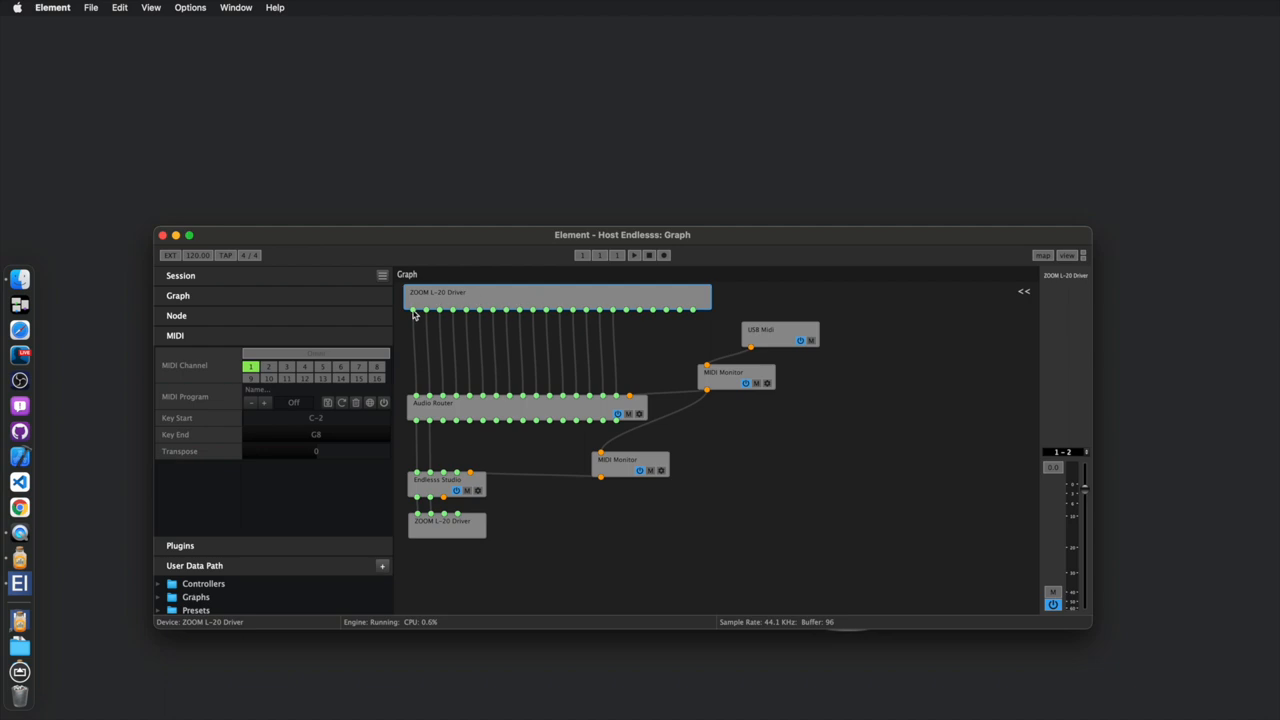
left_click(450, 403)
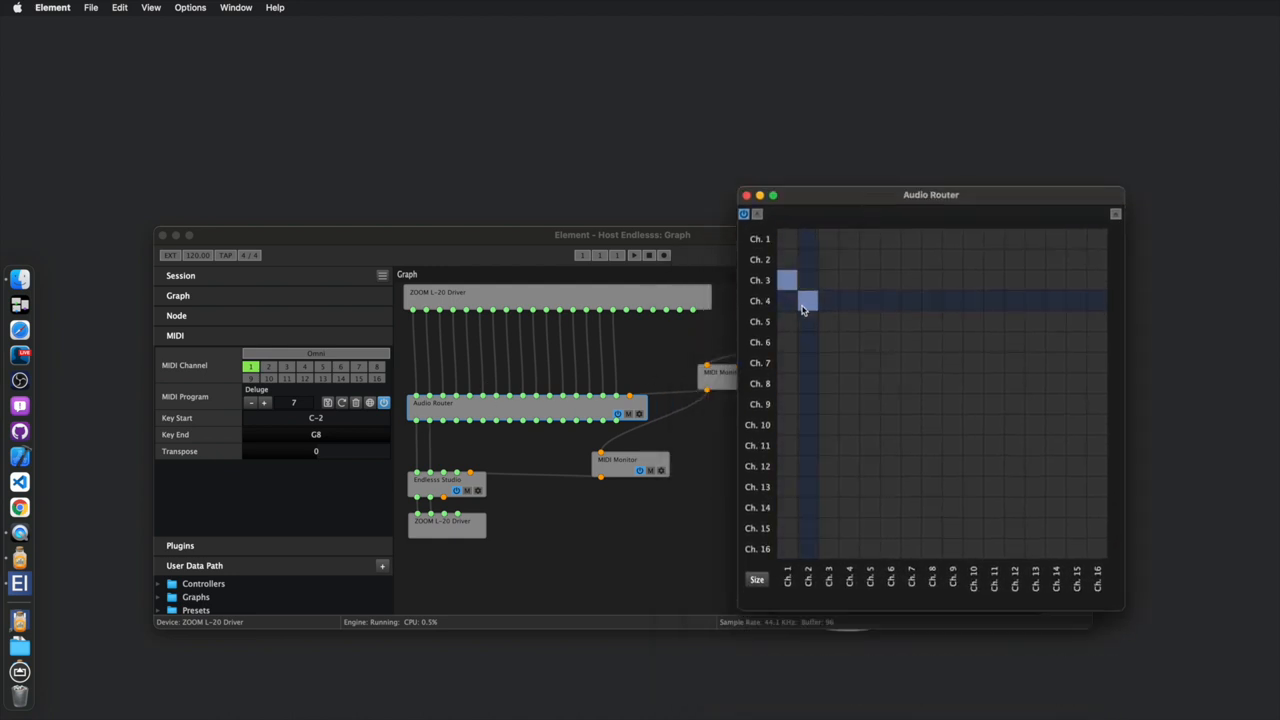
left_click(808, 300)
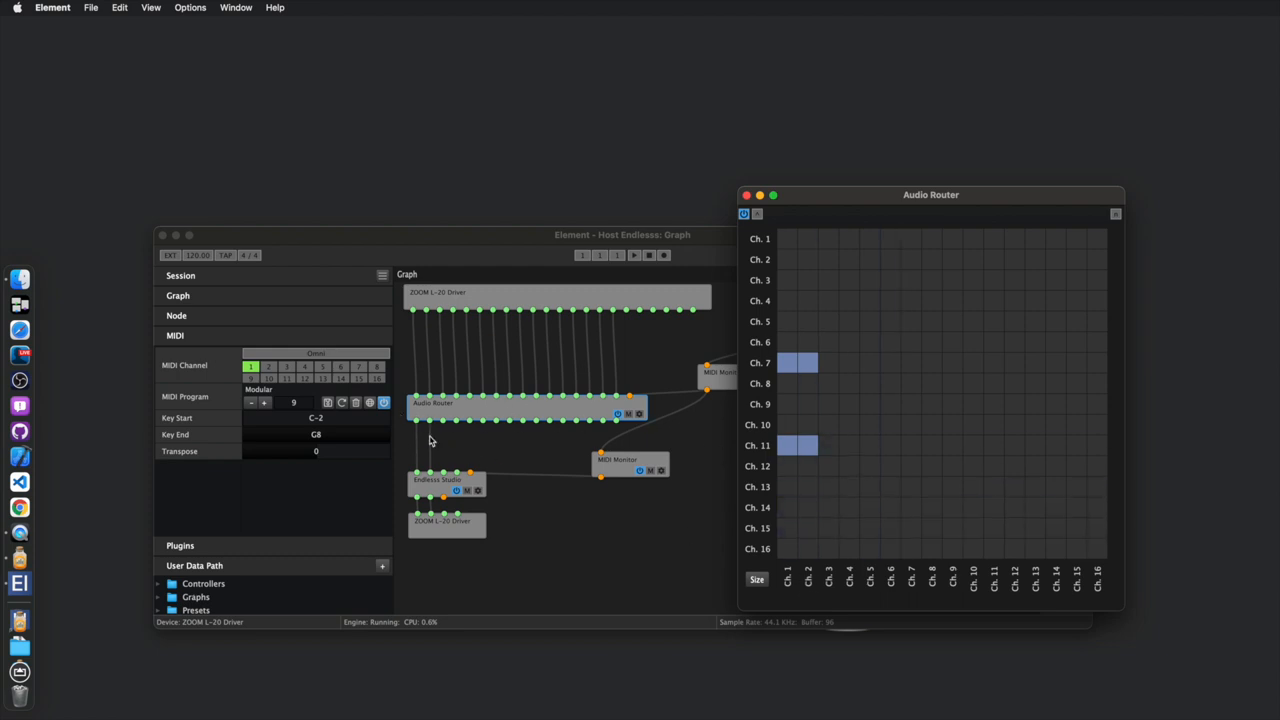
mouse_move(308, 413)
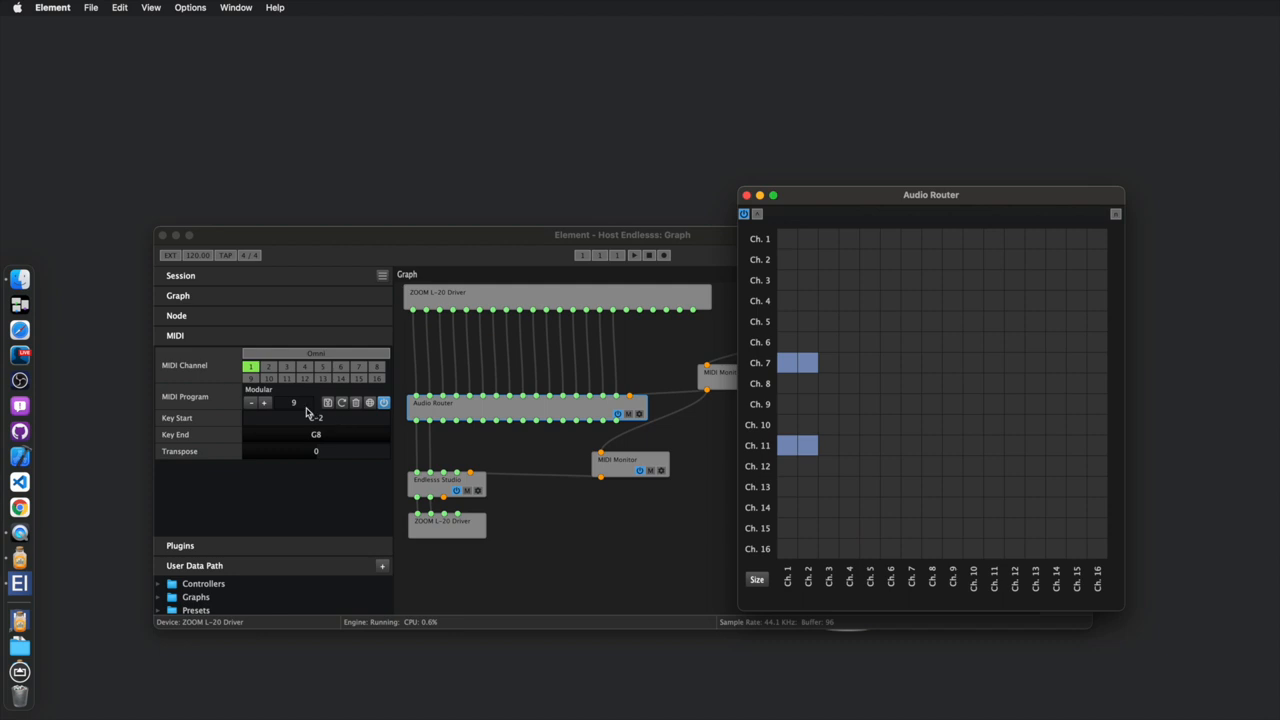
left_click(264, 402)
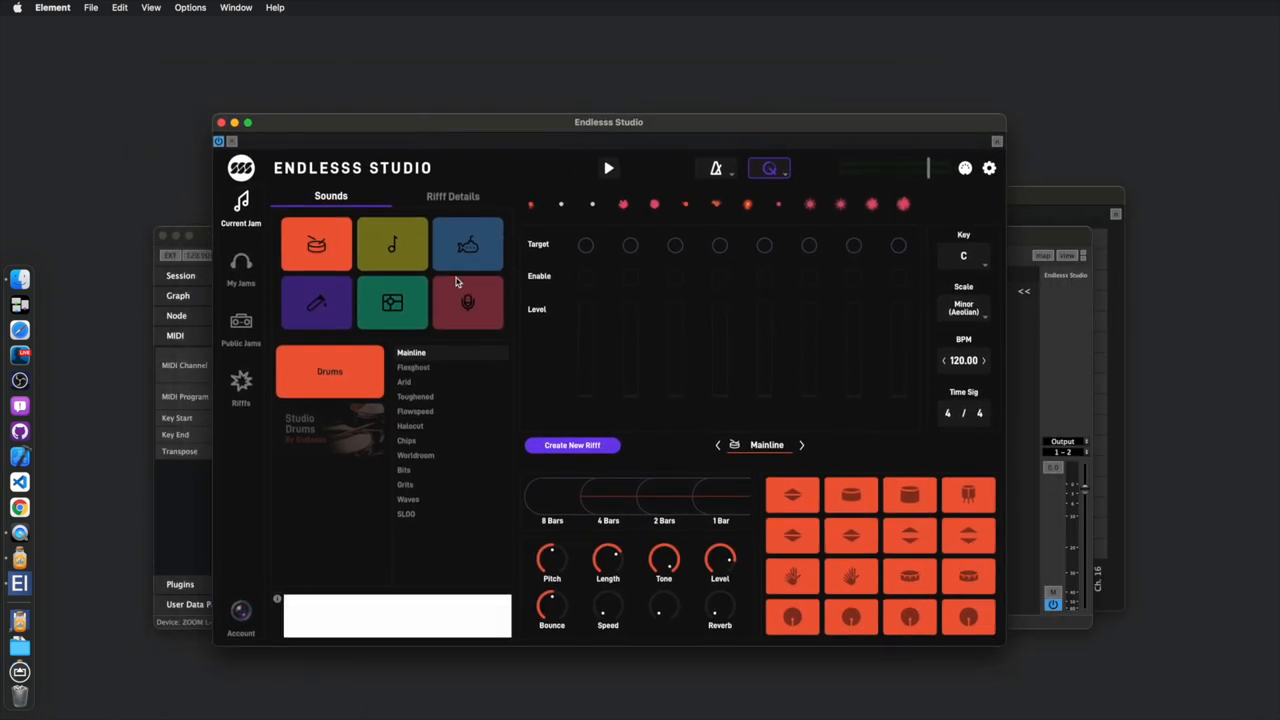
Step: Load the 85 BPM G Minor Live Stream Jam, select its Audio In sound, and show the jam details and chat
left_click(452, 196)
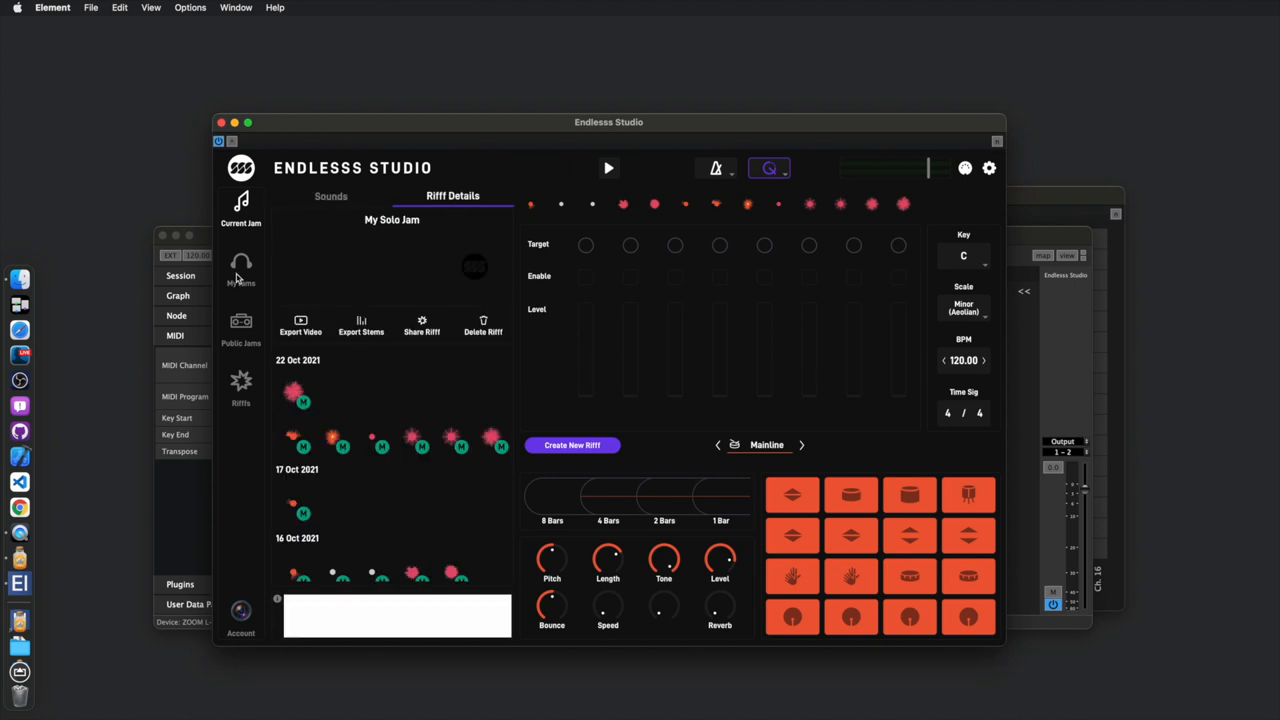
left_click(240, 270)
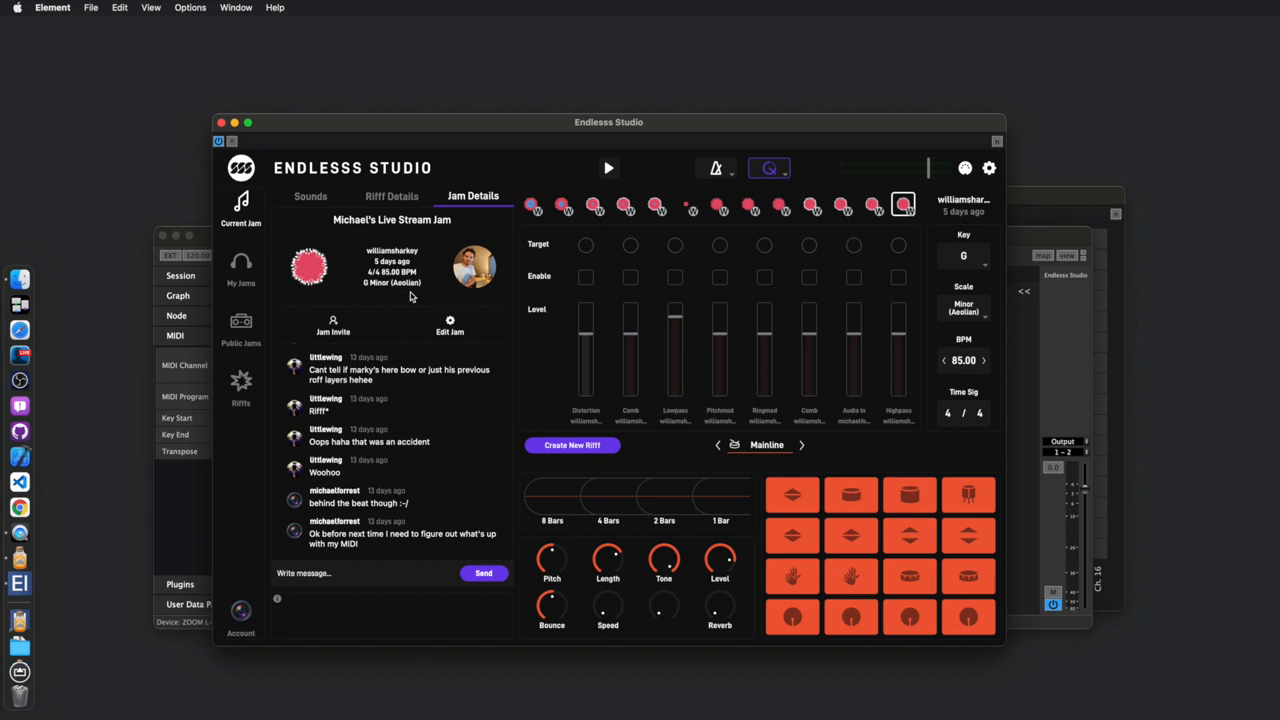
left_click(310, 196)
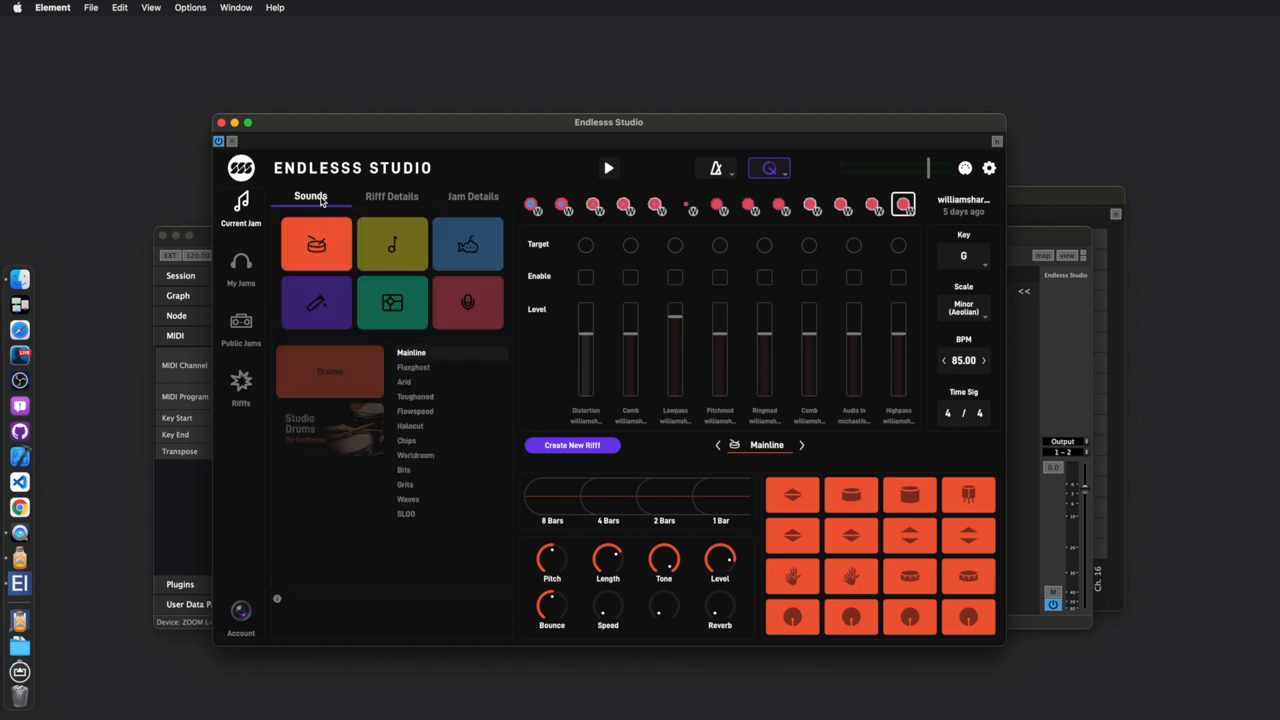
left_click(467, 302)
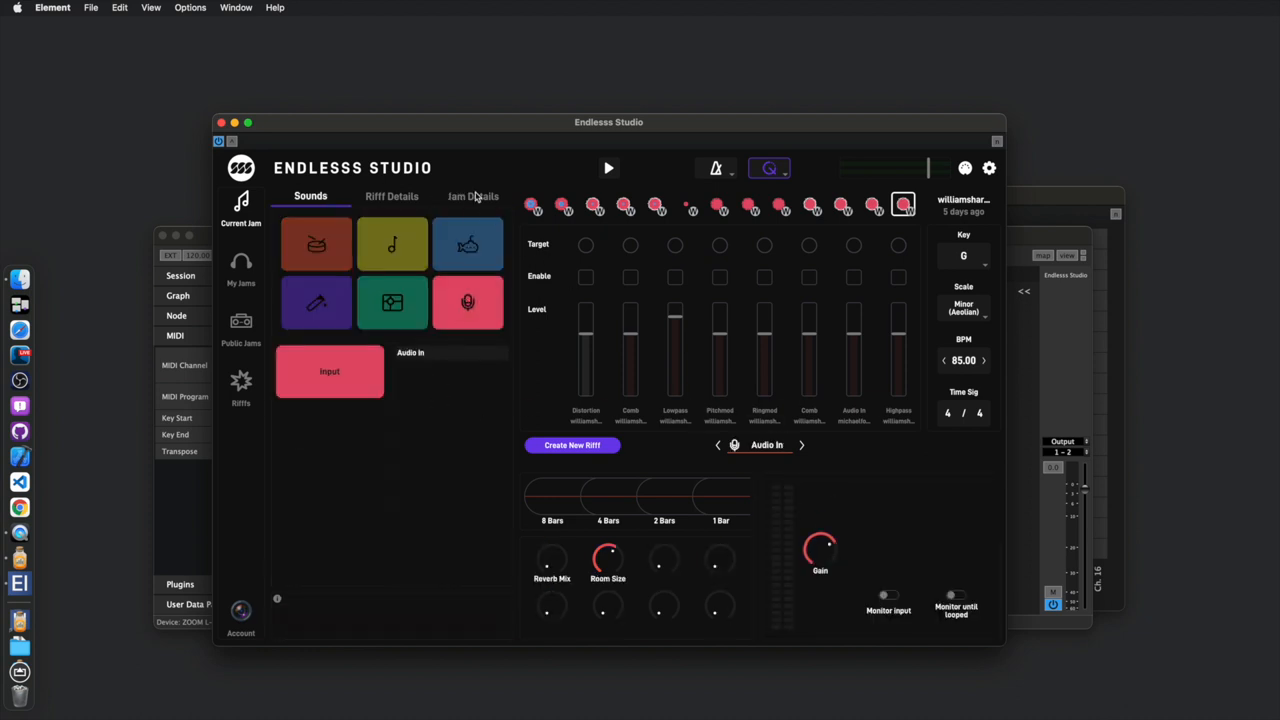
left_click(473, 196)
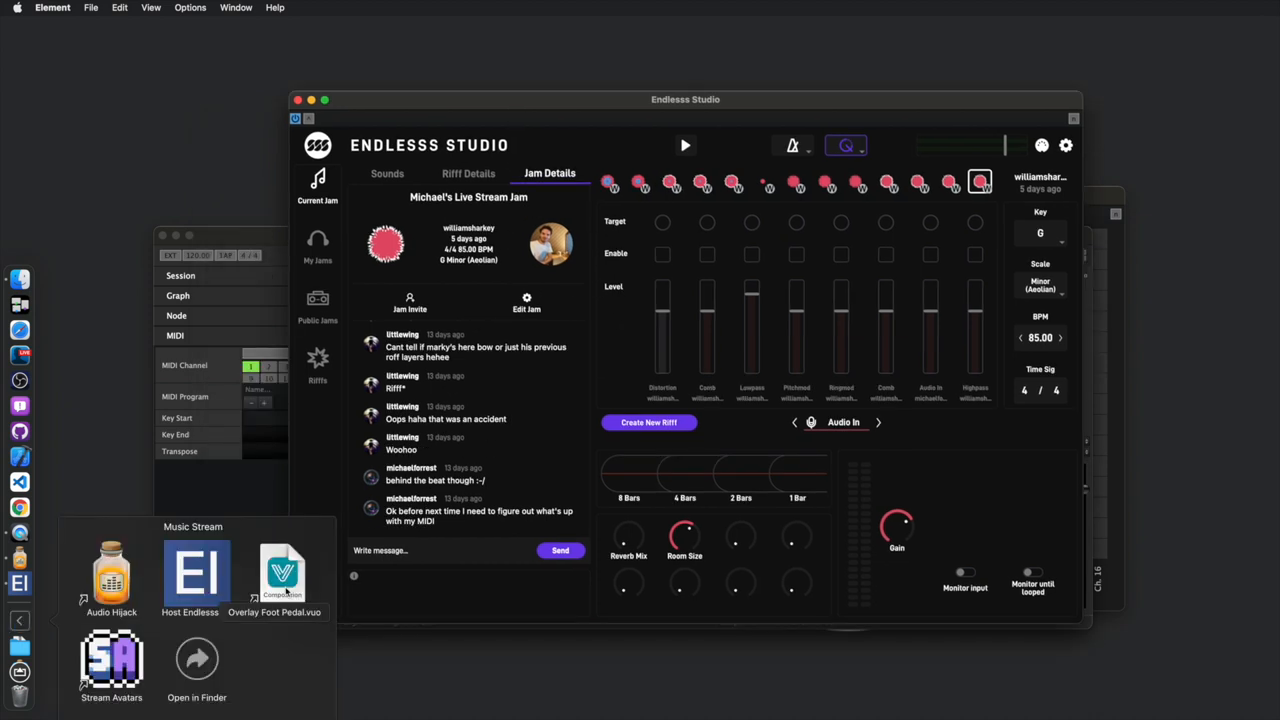
Step: Open and run Overlay Foot Pedal.vuo, then inspect its Make Image with Shadertoy node
left_click(283, 570)
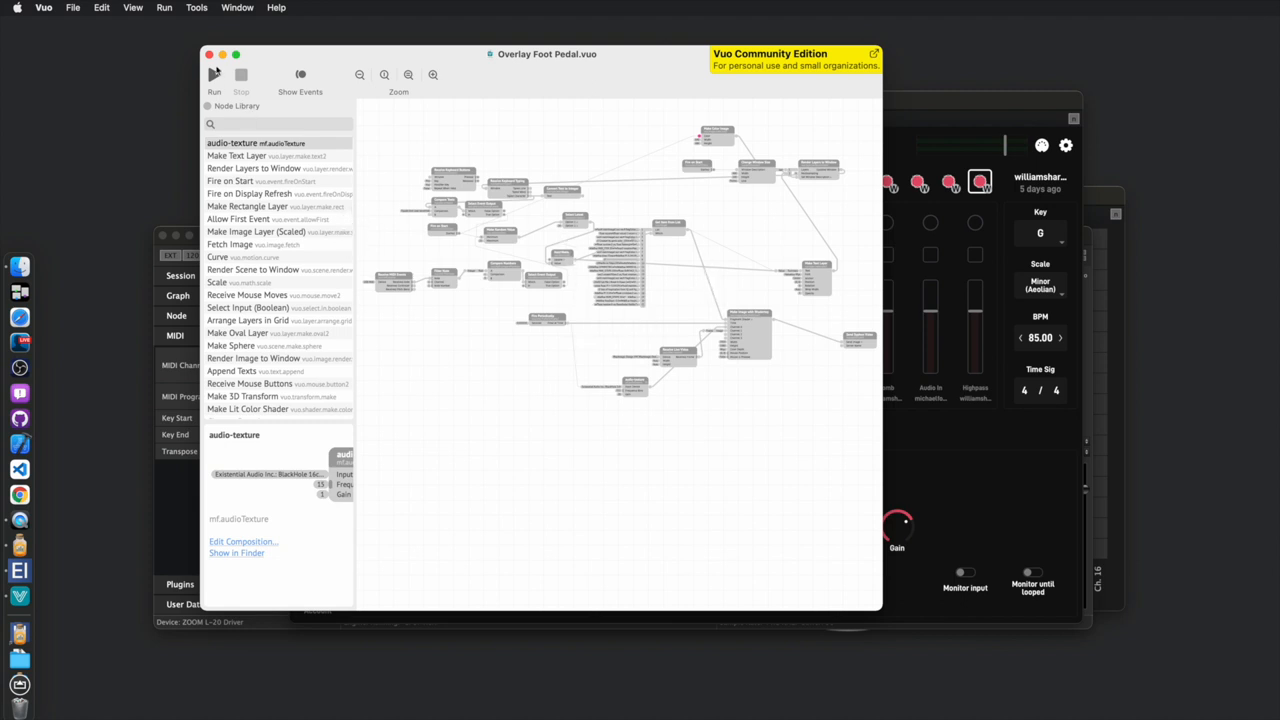
left_click(214, 74)
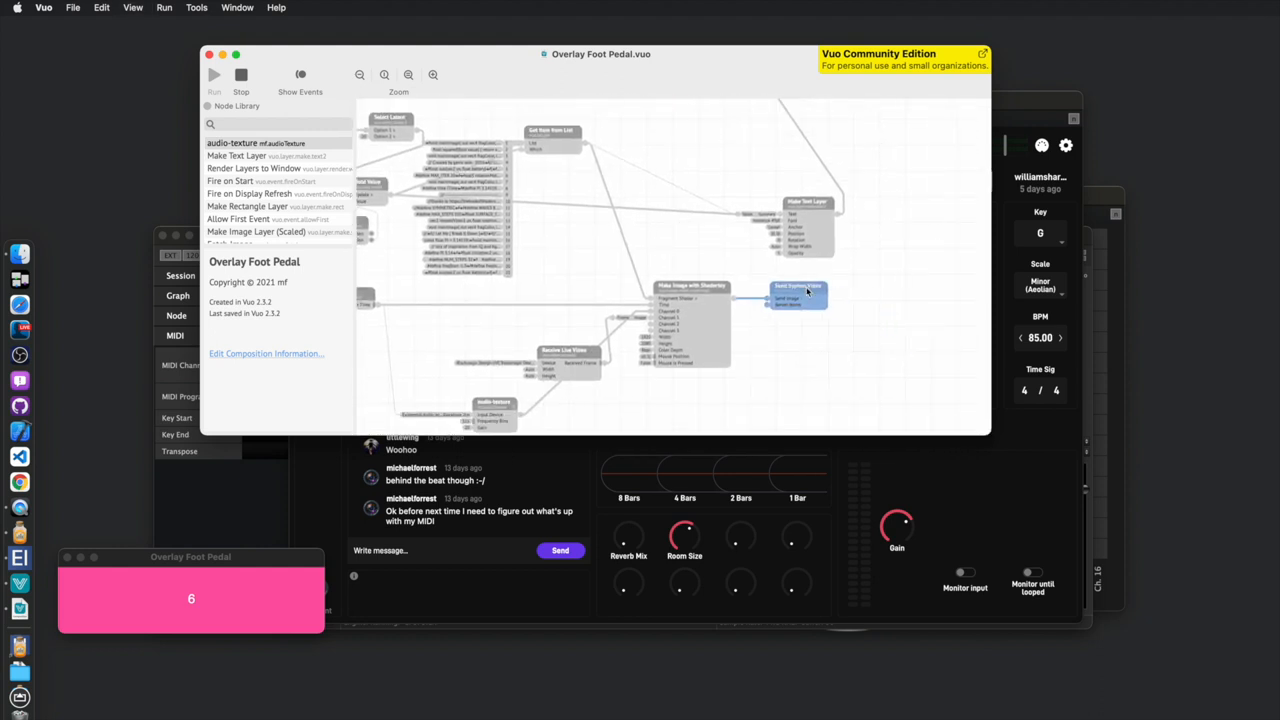
left_click(690, 290)
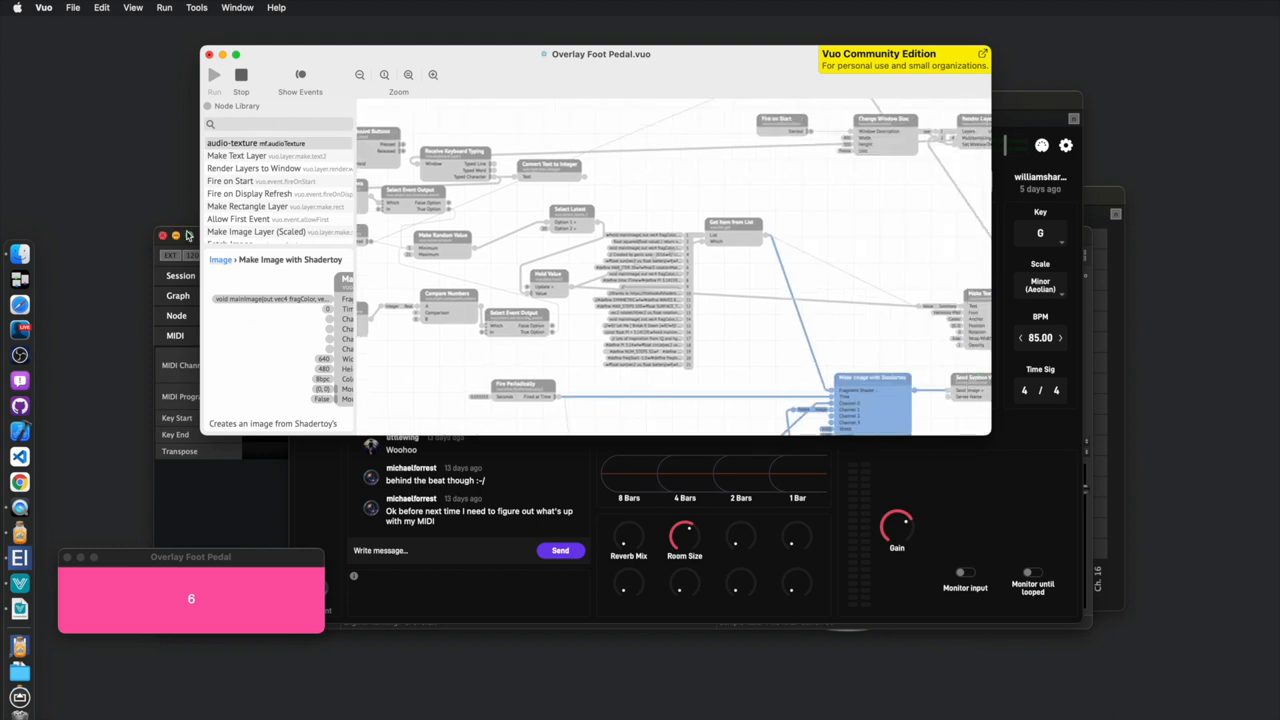
mouse_move(521, 507)
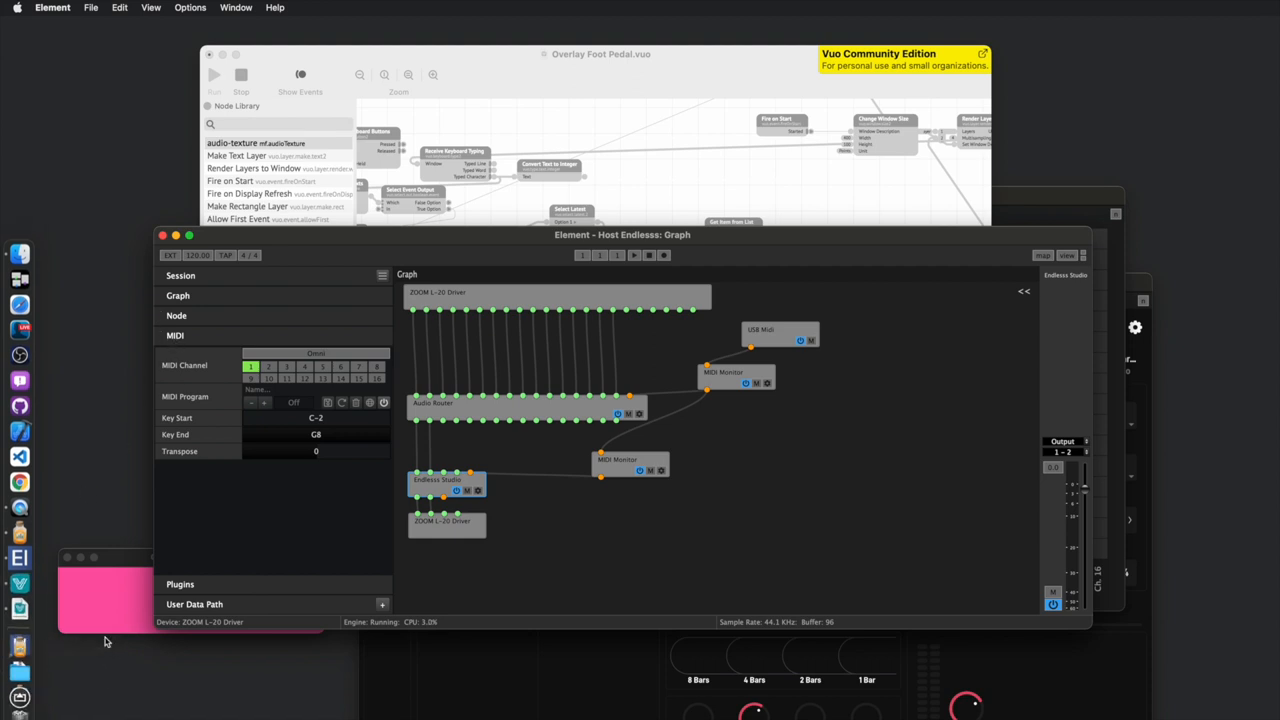
mouse_move(65, 580)
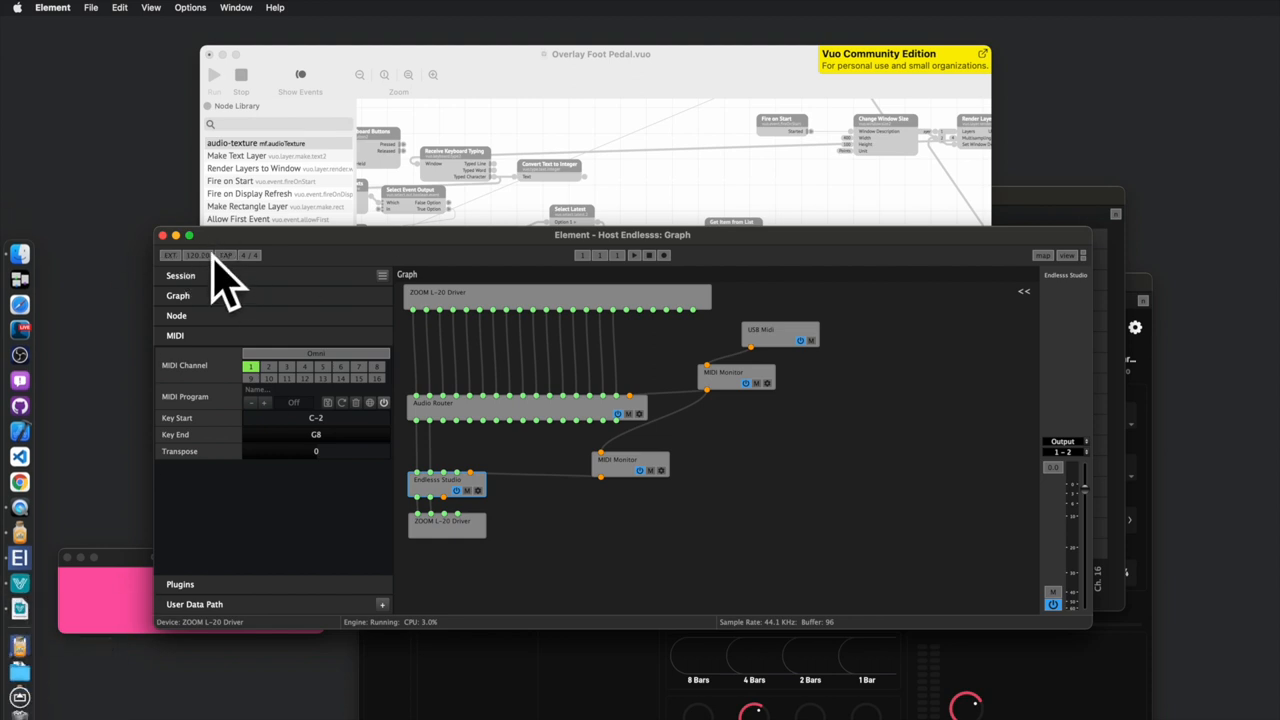
mouse_move(168, 503)
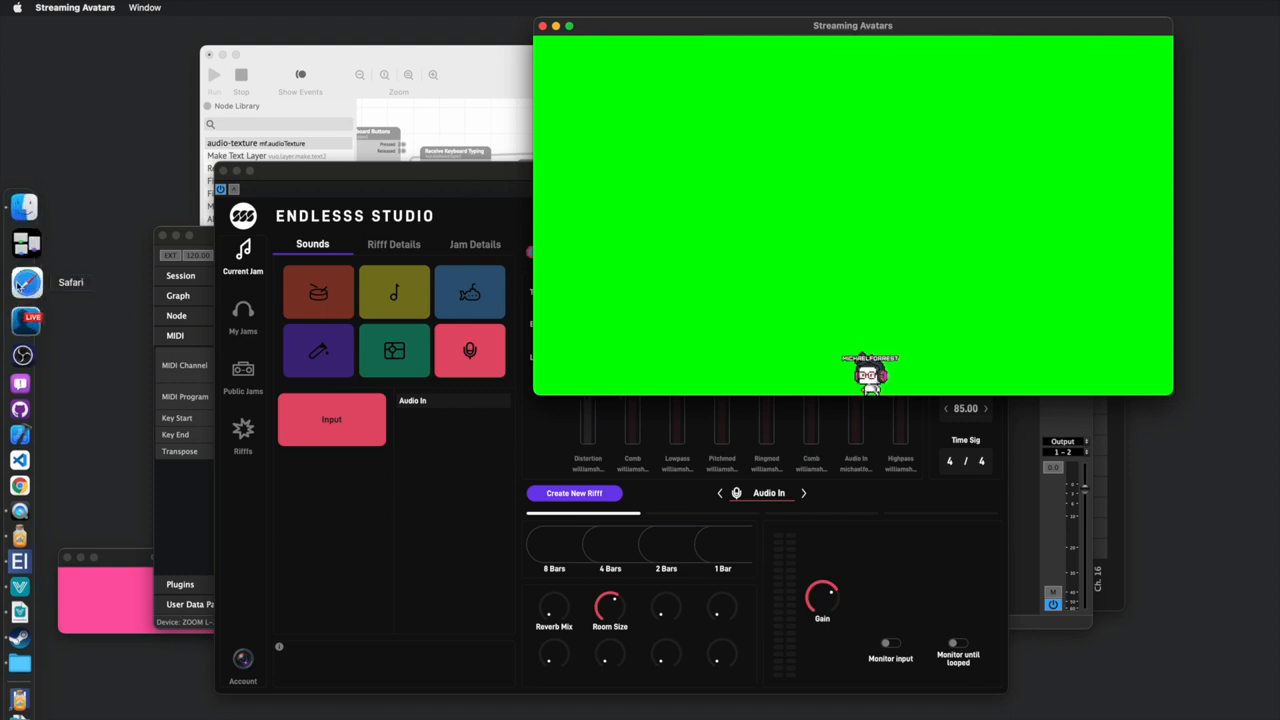
mouse_move(26, 305)
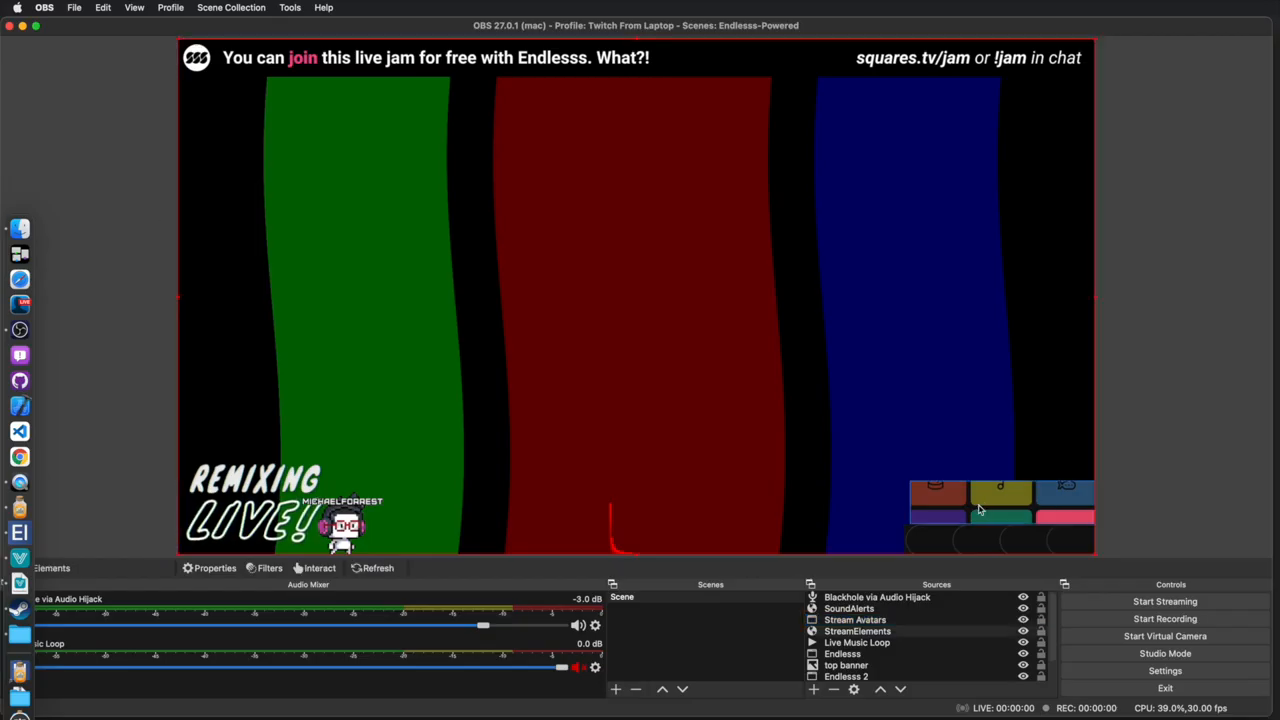
left_click(842, 653)
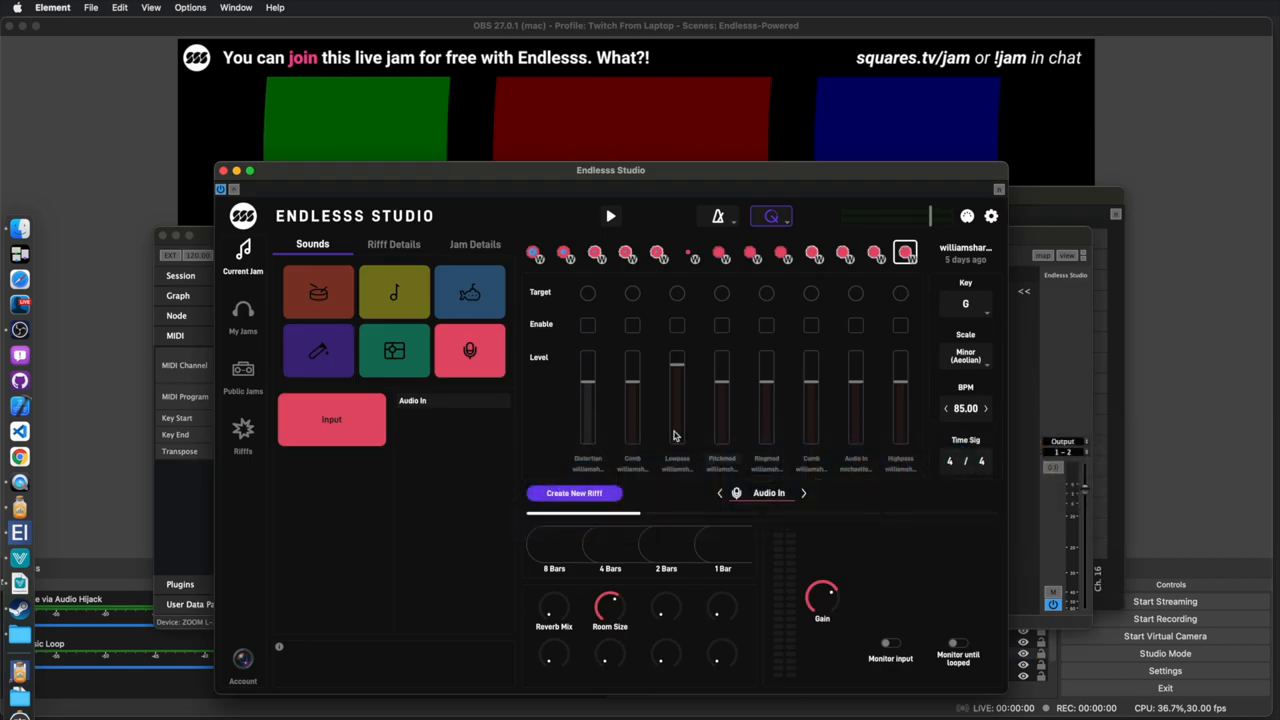
left_click(475, 244)
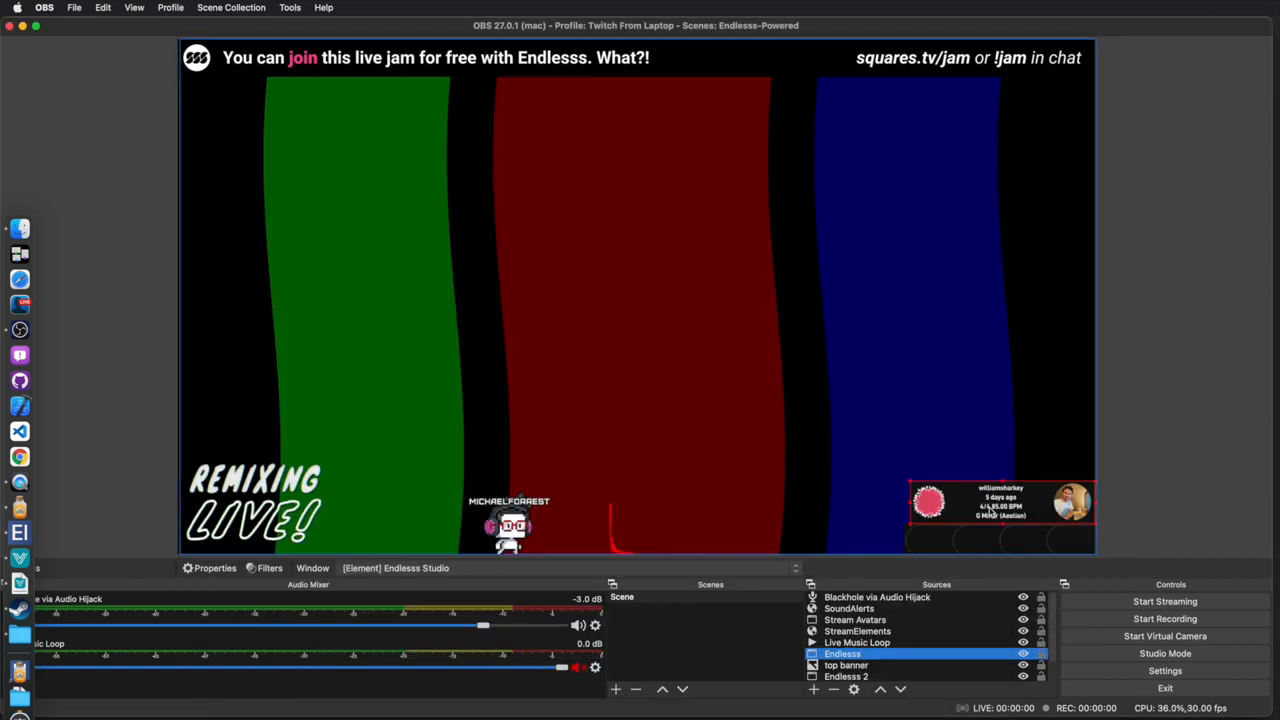
left_click(855, 619)
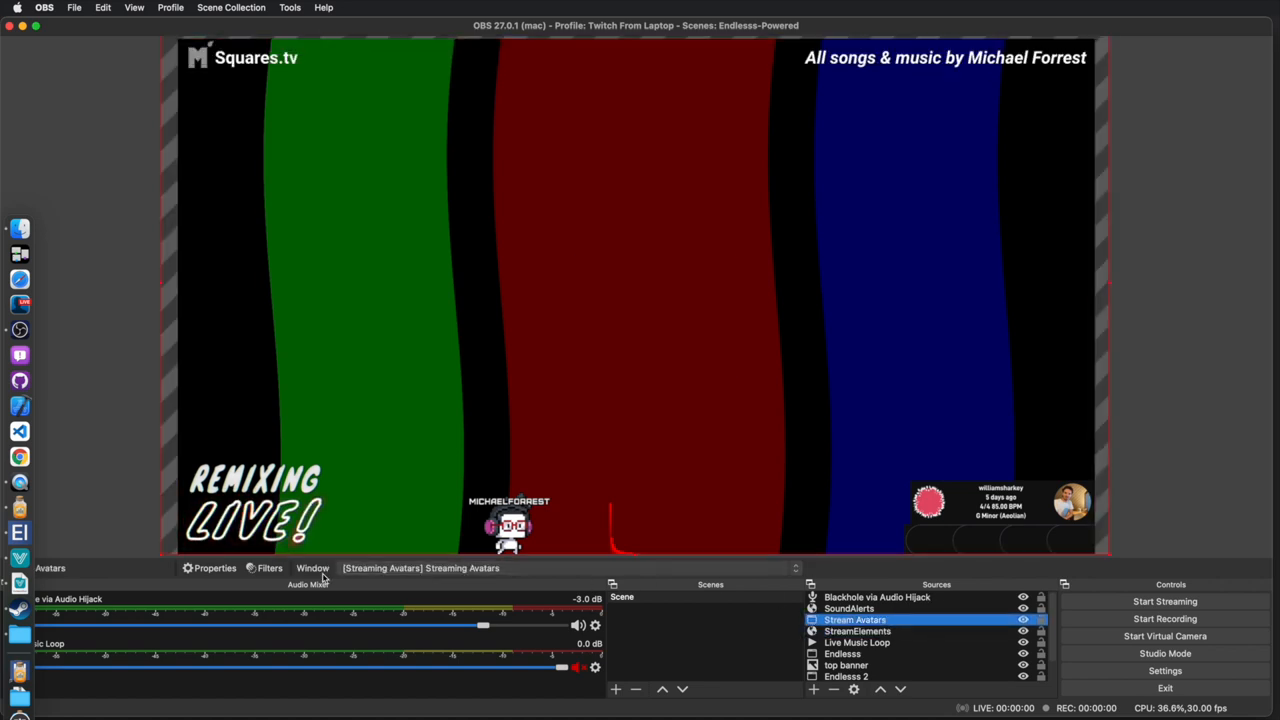
left_click(269, 568)
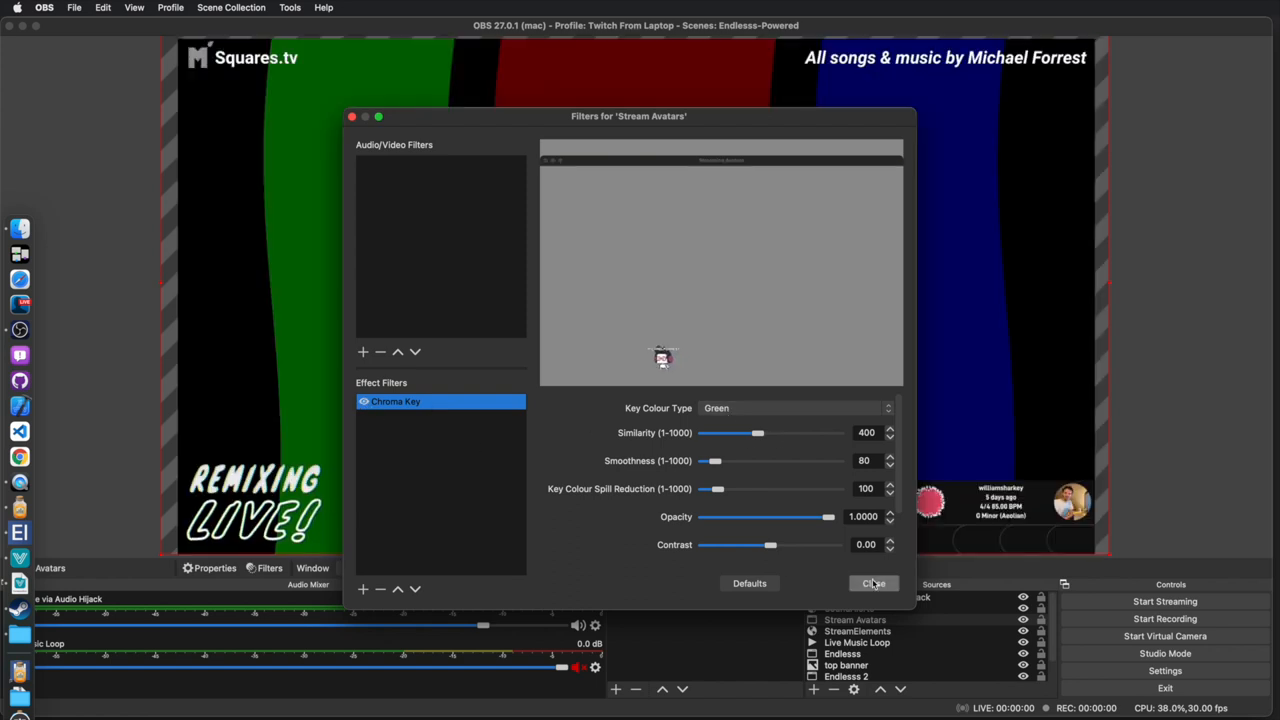
left_click(873, 583)
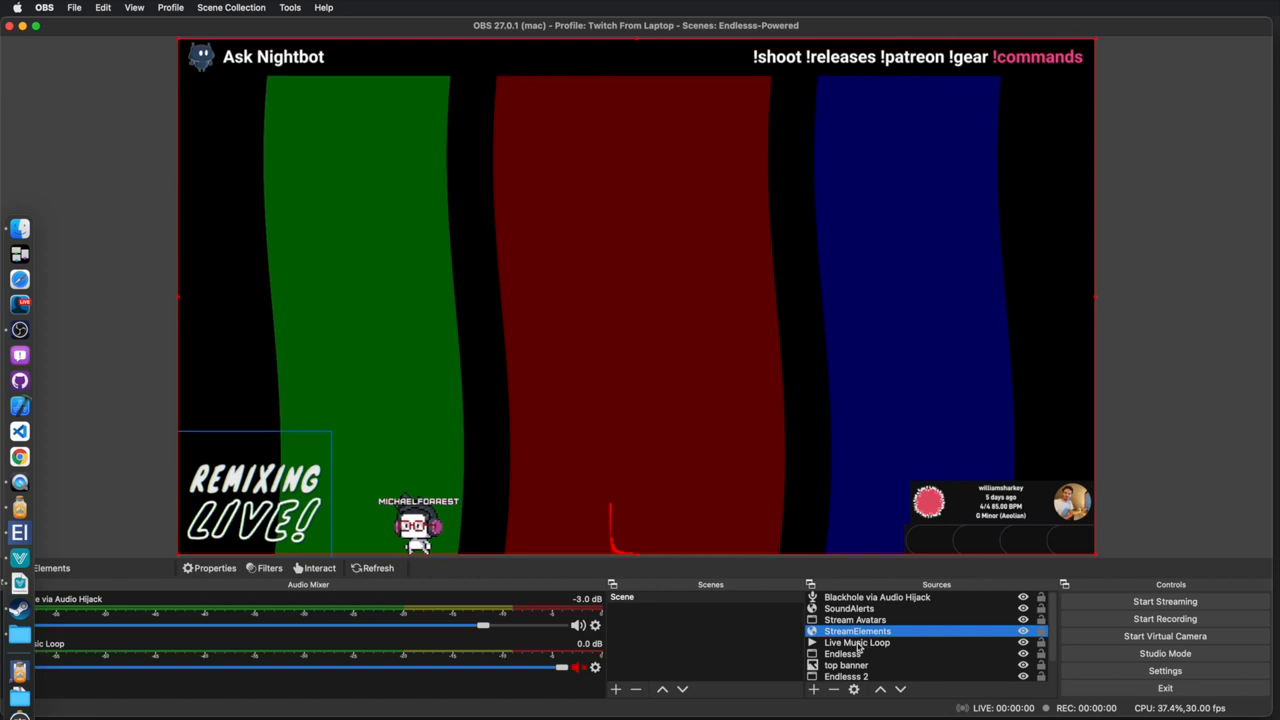
left_click(857, 642)
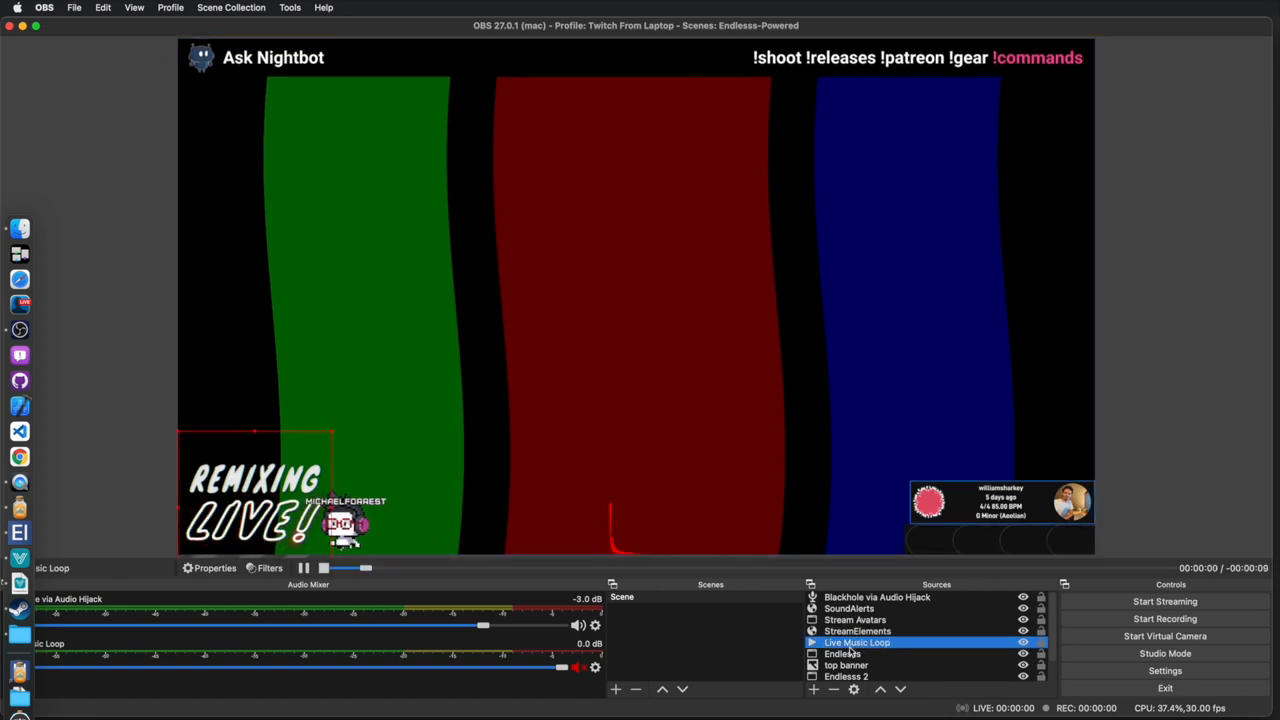
left_click(842, 653)
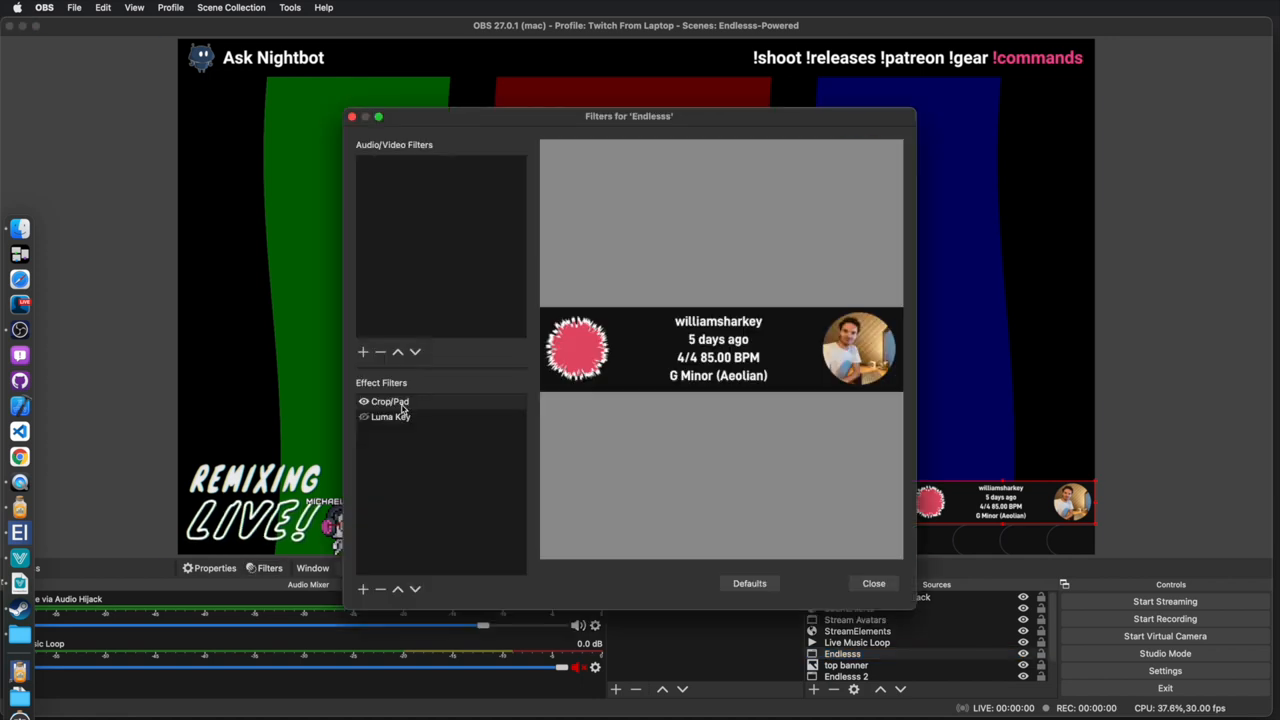
left_click(390, 401)
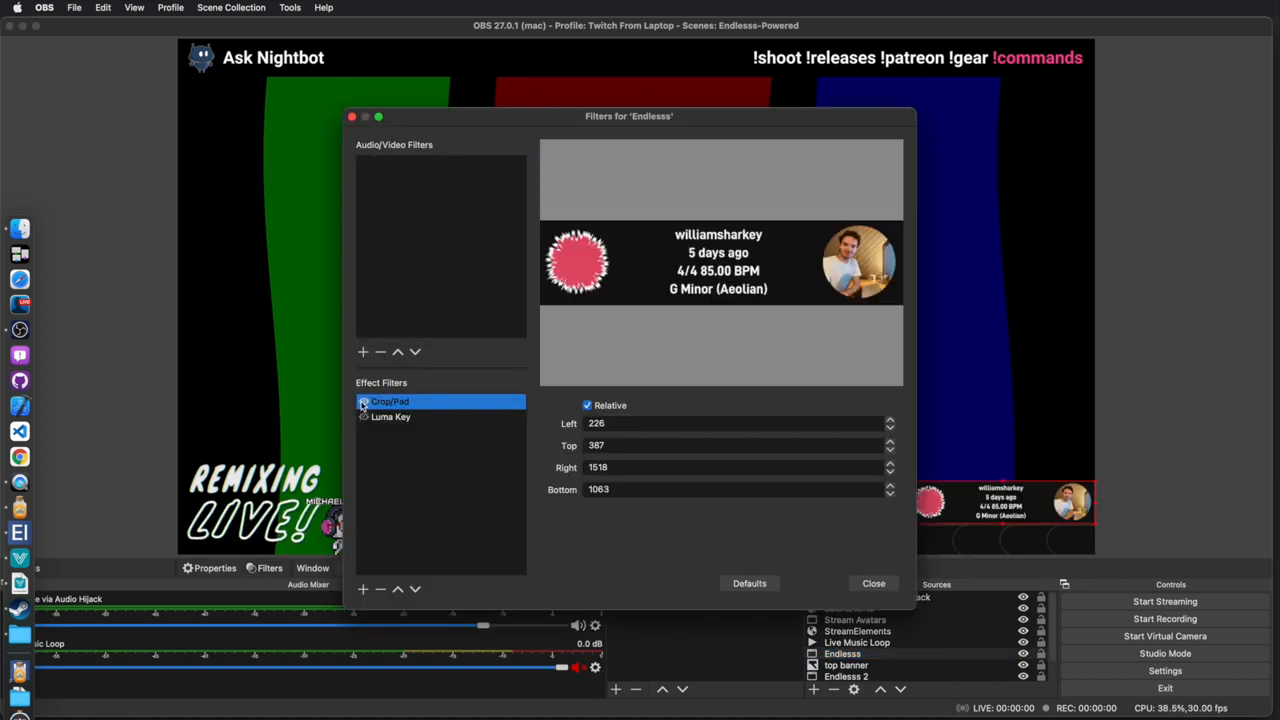
left_click(872, 583)
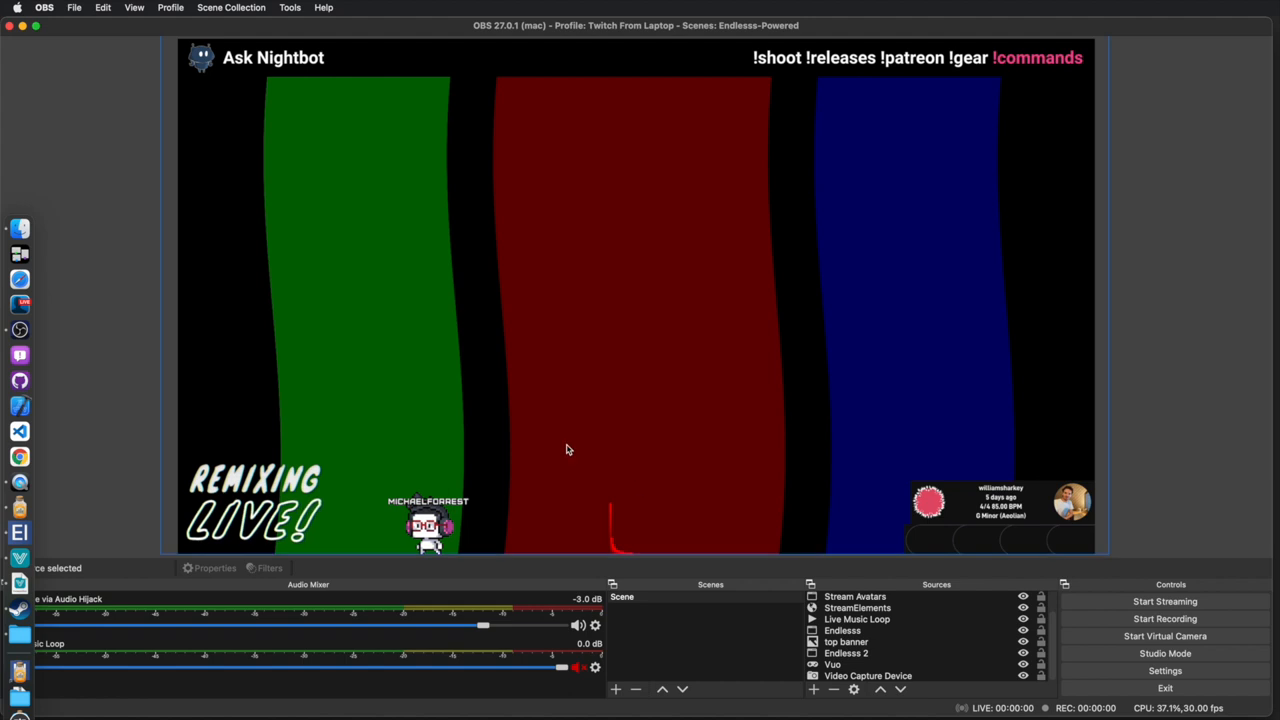
mouse_move(308, 333)
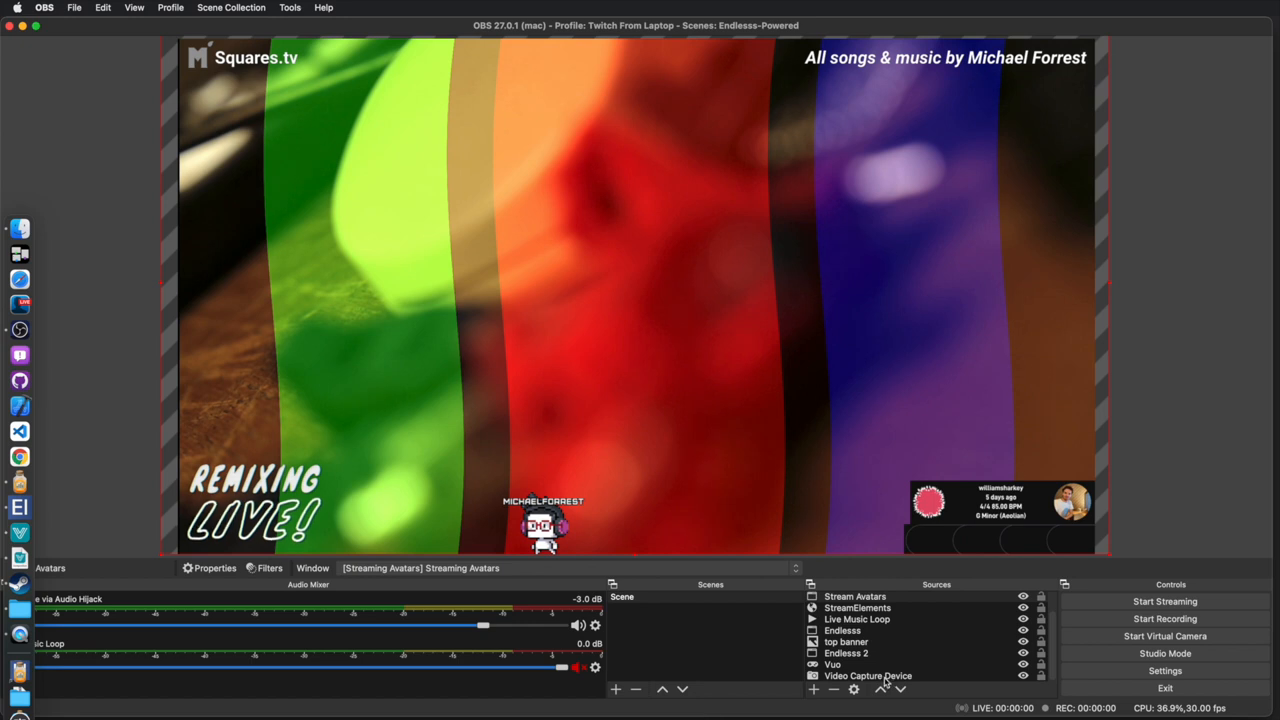
Step: Select the Video Capture Device source so the camera shows behind the visuals
left_click(868, 675)
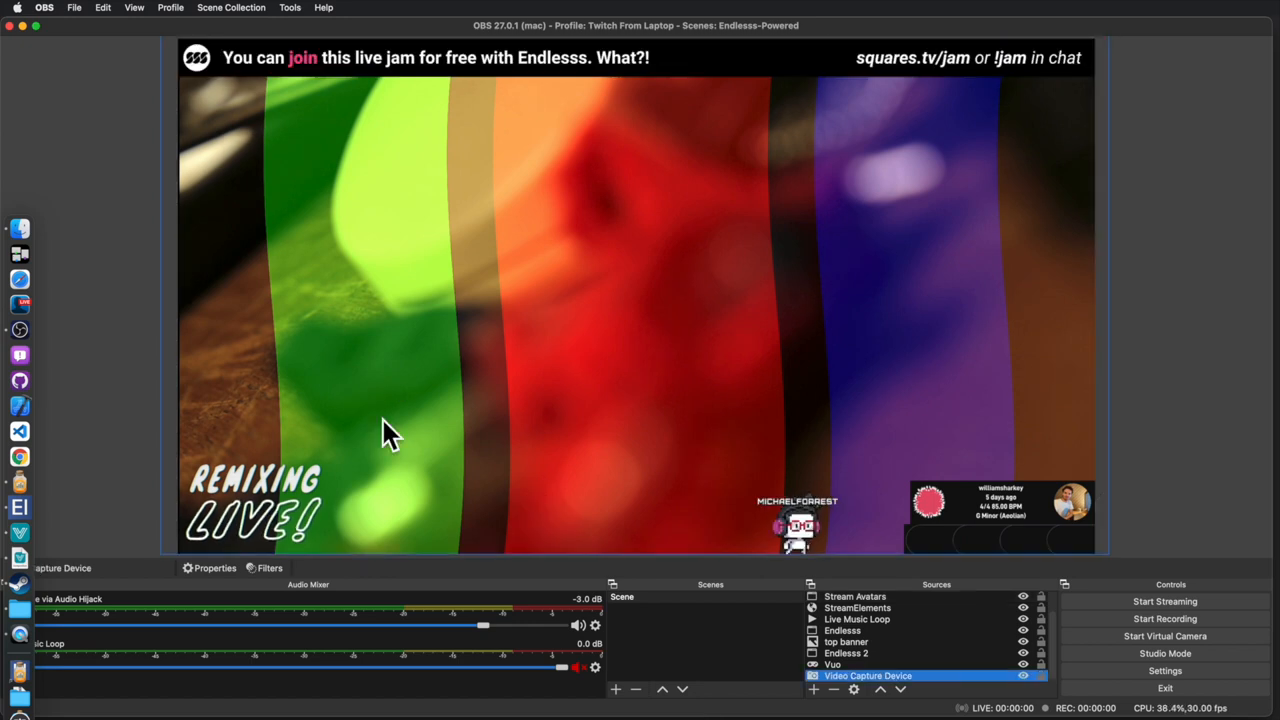